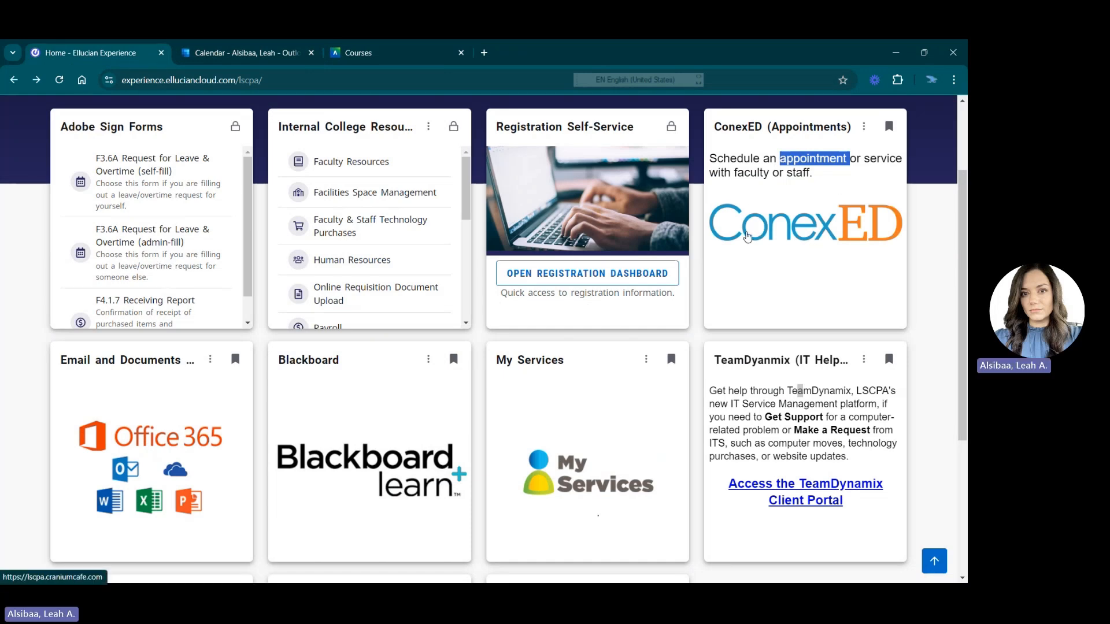
{"action": "mouse_move", "coordinate": [194, 439]}
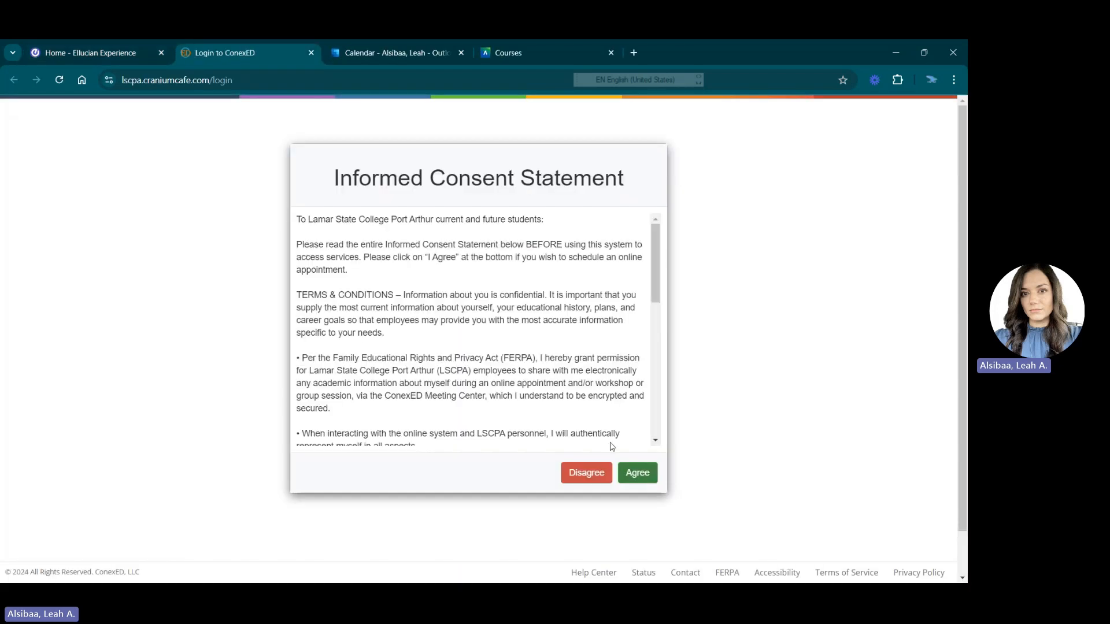
- Accept the consent statement and log in through Lamar State College - Port Arthur
{"action": "left_click", "coordinate": [636, 473]}
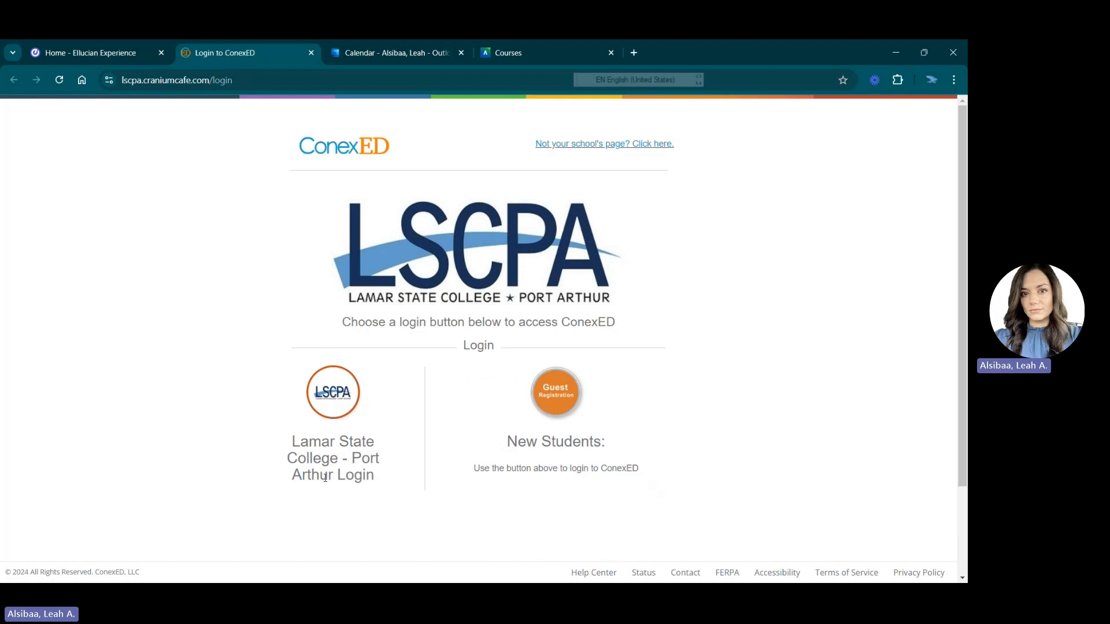
{"action": "mouse_move", "coordinate": [555, 393]}
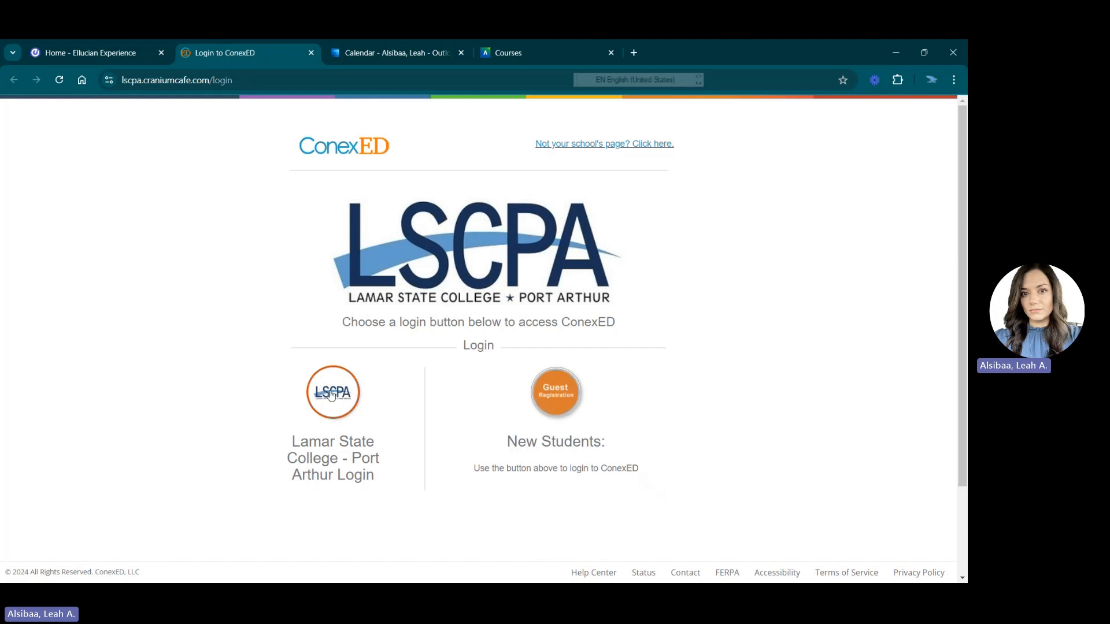
{"action": "left_click", "coordinate": [333, 393]}
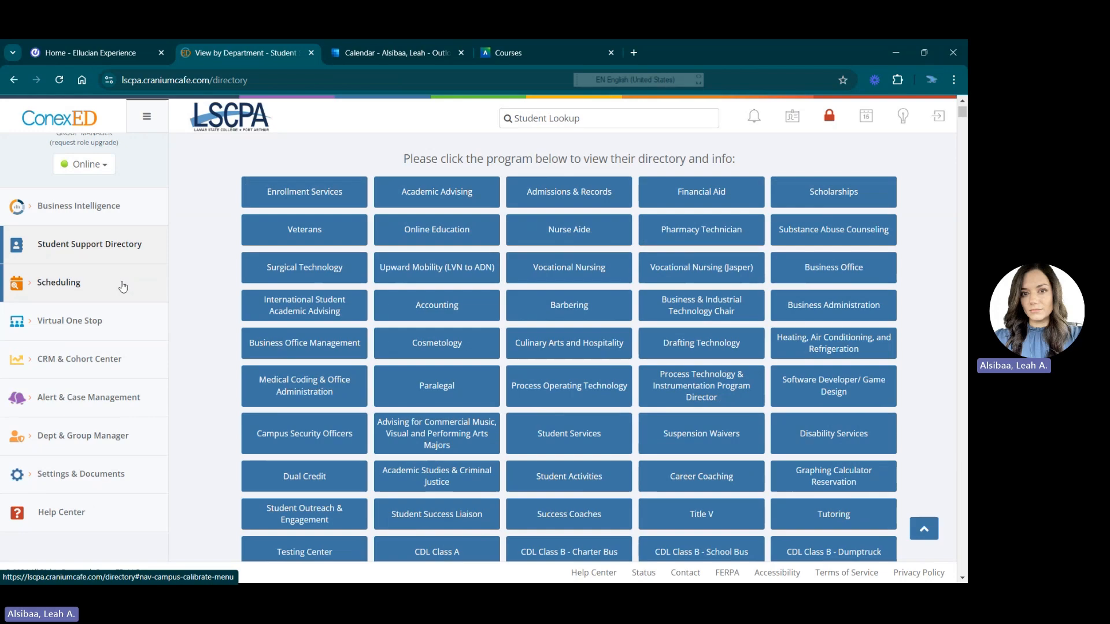
- Open Office Hours & Settings from the Settings & Documents section of the sidebar
{"action": "scroll", "scroll_direction": "down", "scroll_amount": 3}
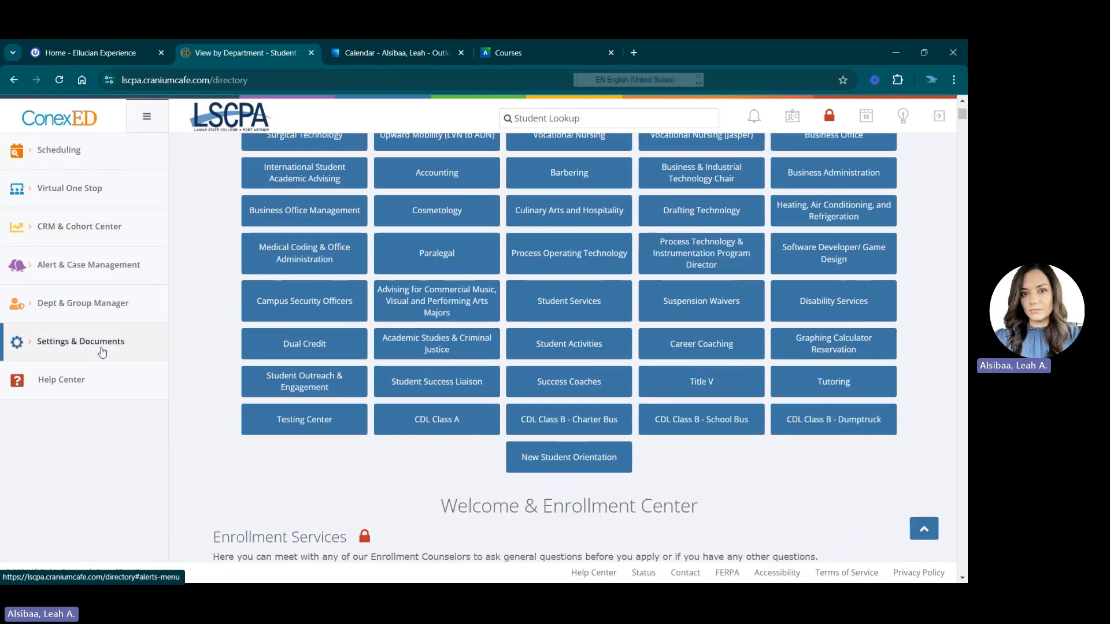
{"action": "left_click", "coordinate": [80, 341]}
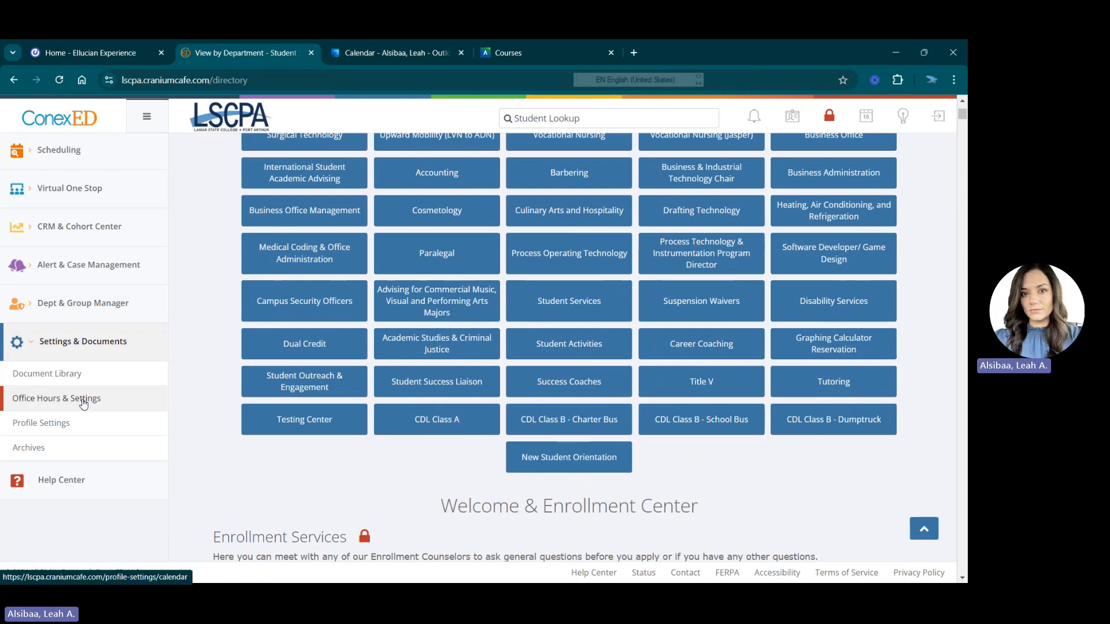
{"action": "left_click", "coordinate": [56, 398]}
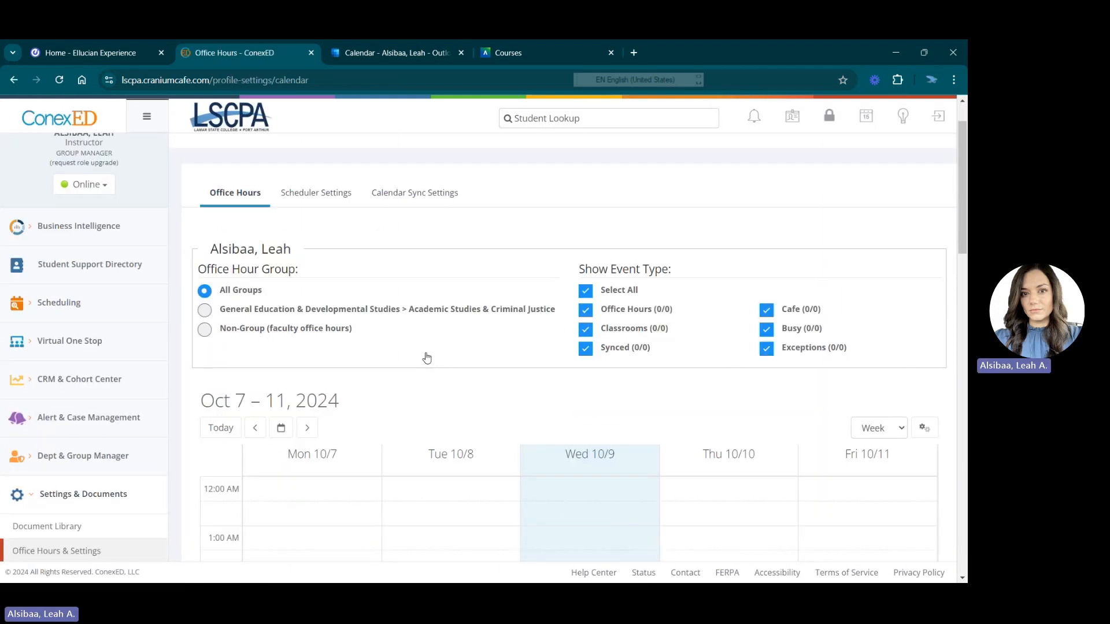
{"action": "scroll", "scroll_direction": "down", "scroll_amount": 3}
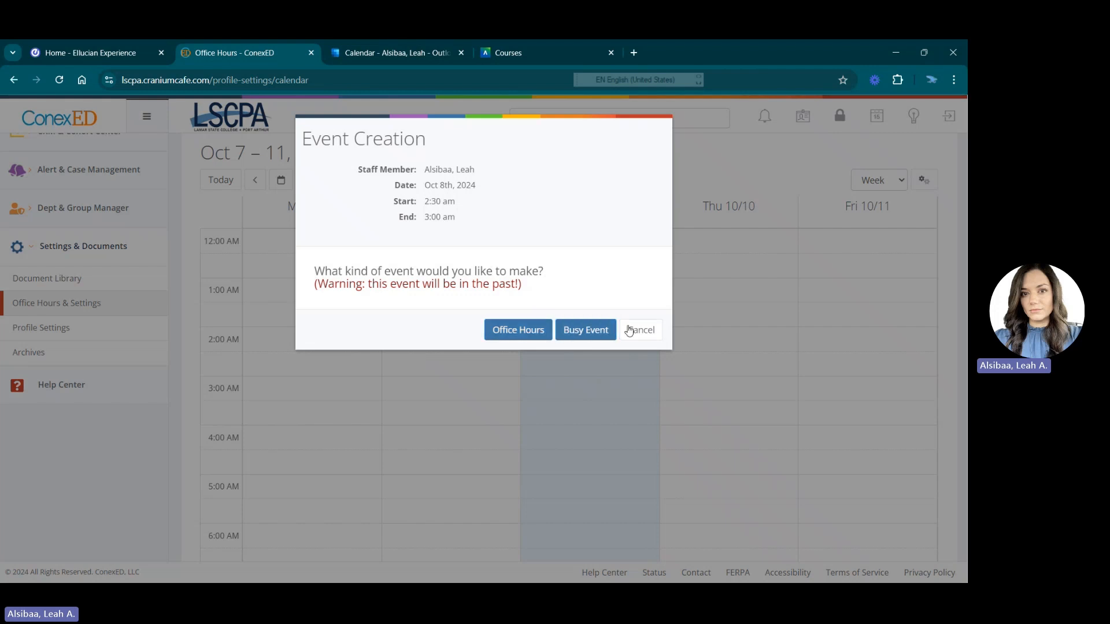
{"action": "left_click", "coordinate": [638, 330]}
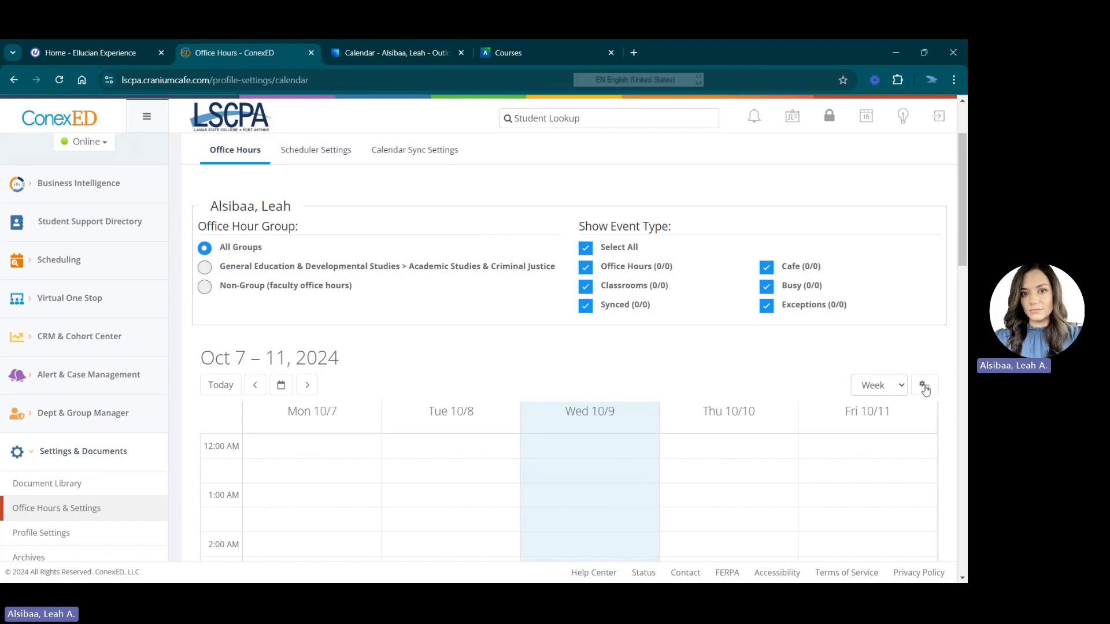
{"action": "left_click", "coordinate": [924, 385]}
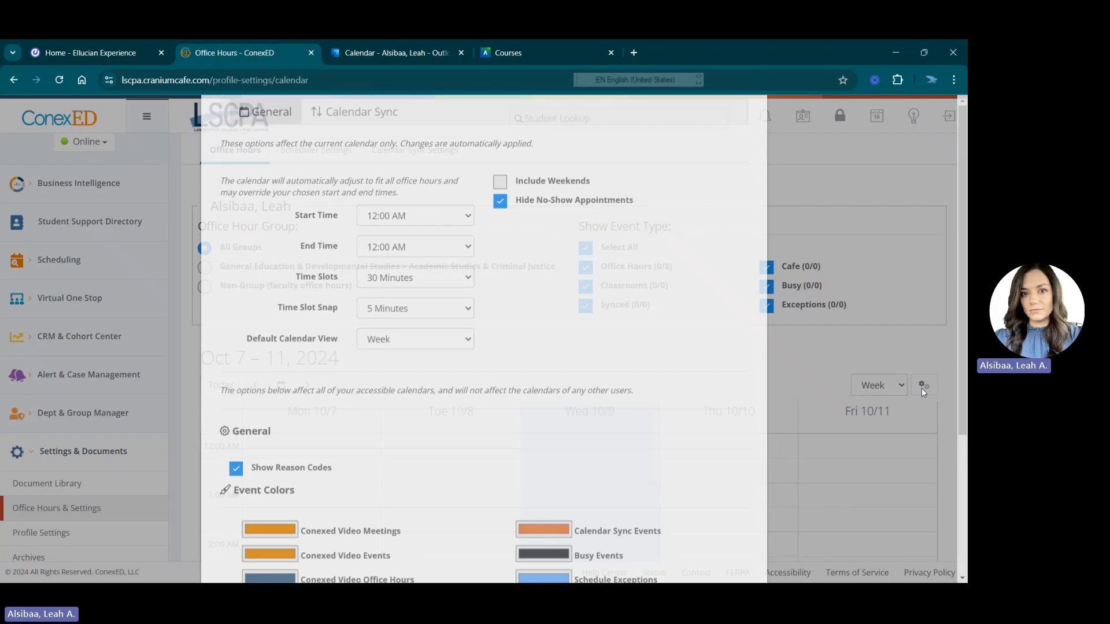
{"action": "scroll", "scroll_direction": "down", "scroll_amount": 3}
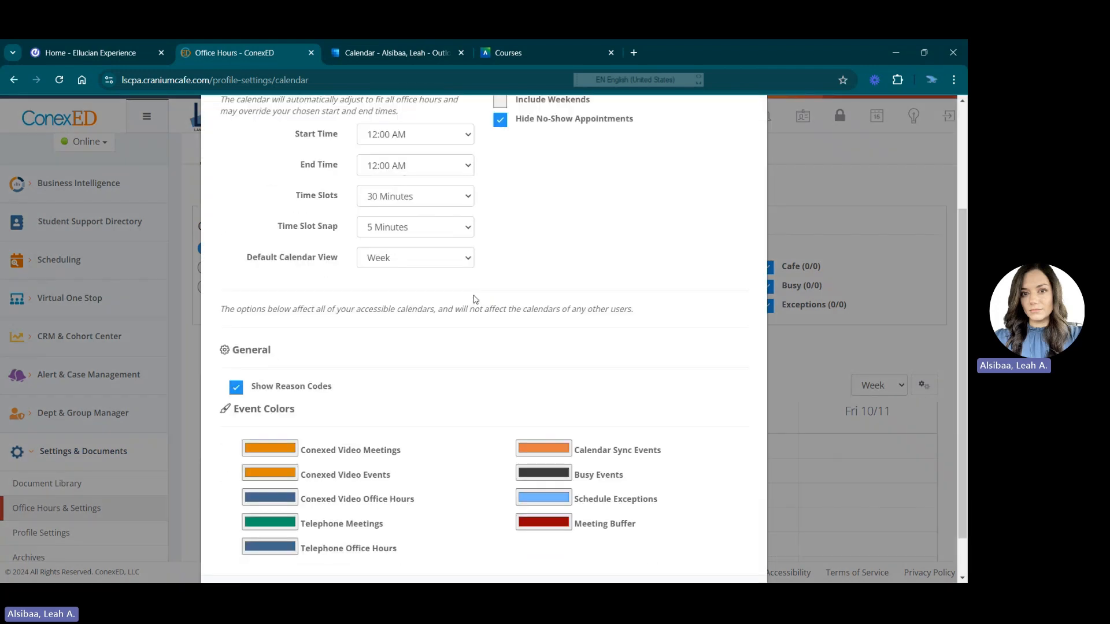
{"action": "scroll", "scroll_direction": "down", "scroll_amount": 3}
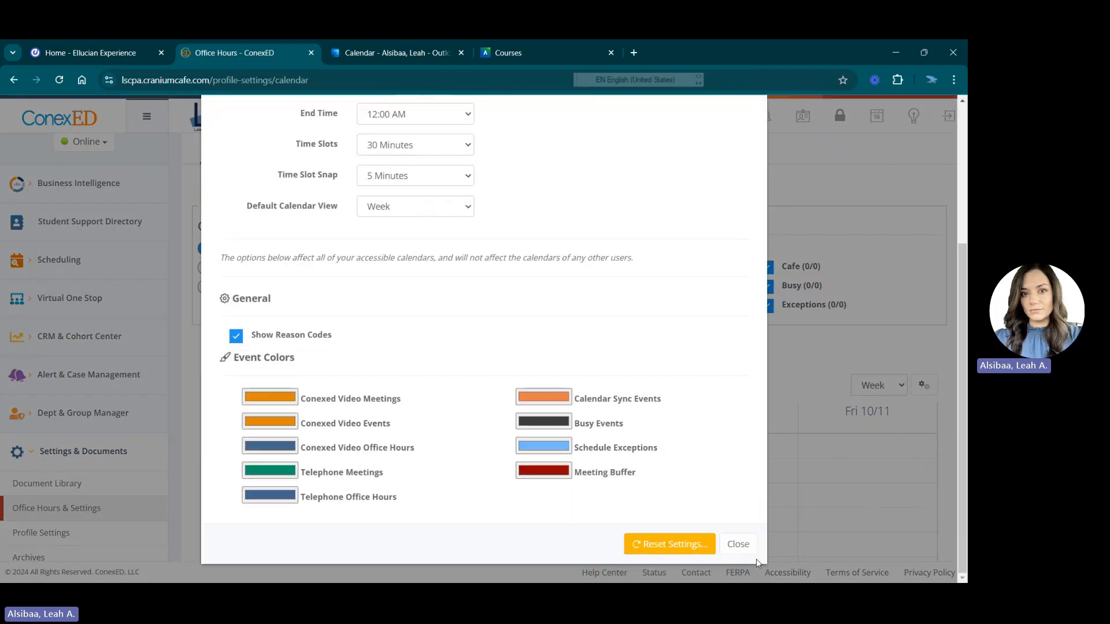
{"action": "left_click", "coordinate": [737, 544]}
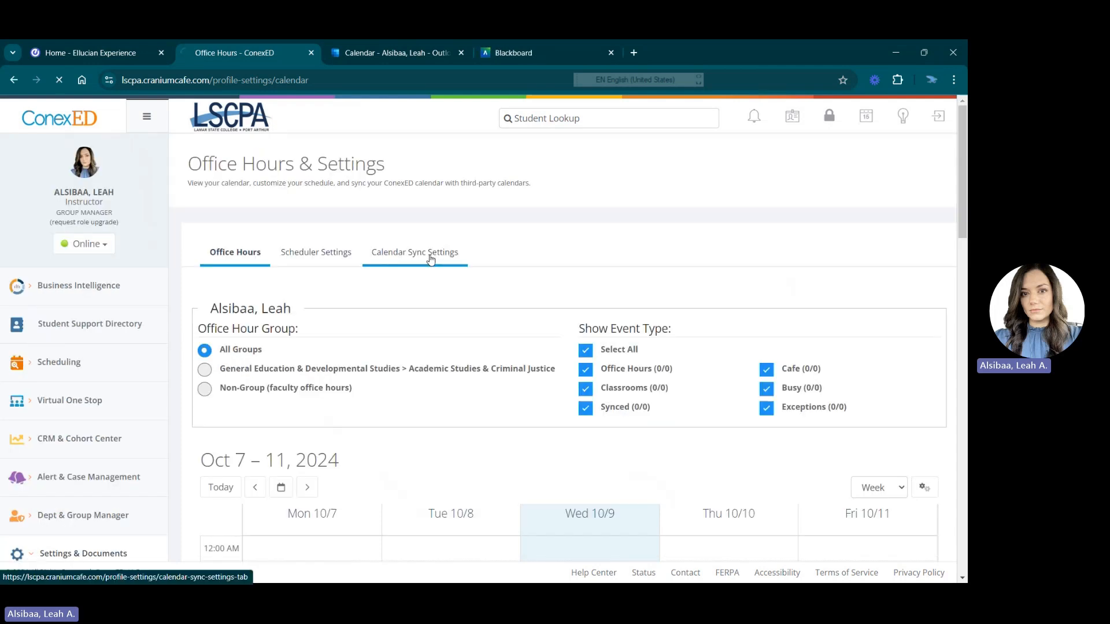
- Open Calendar Sync Settings and start connecting Outlook Calendar
{"action": "left_click", "coordinate": [415, 252]}
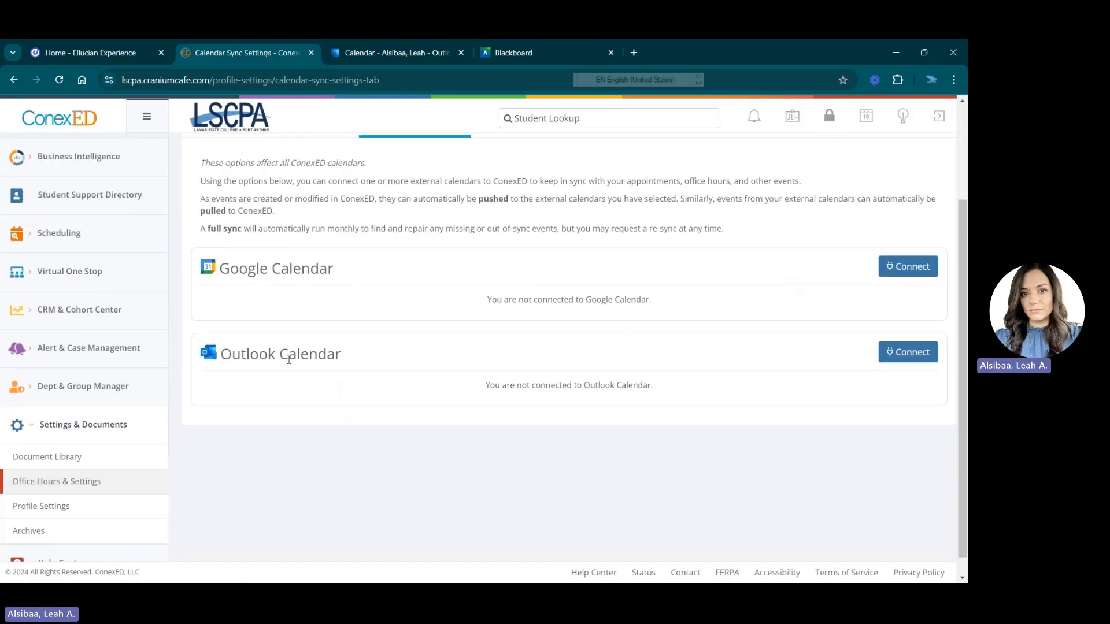
{"action": "double_click", "coordinate": [280, 354]}
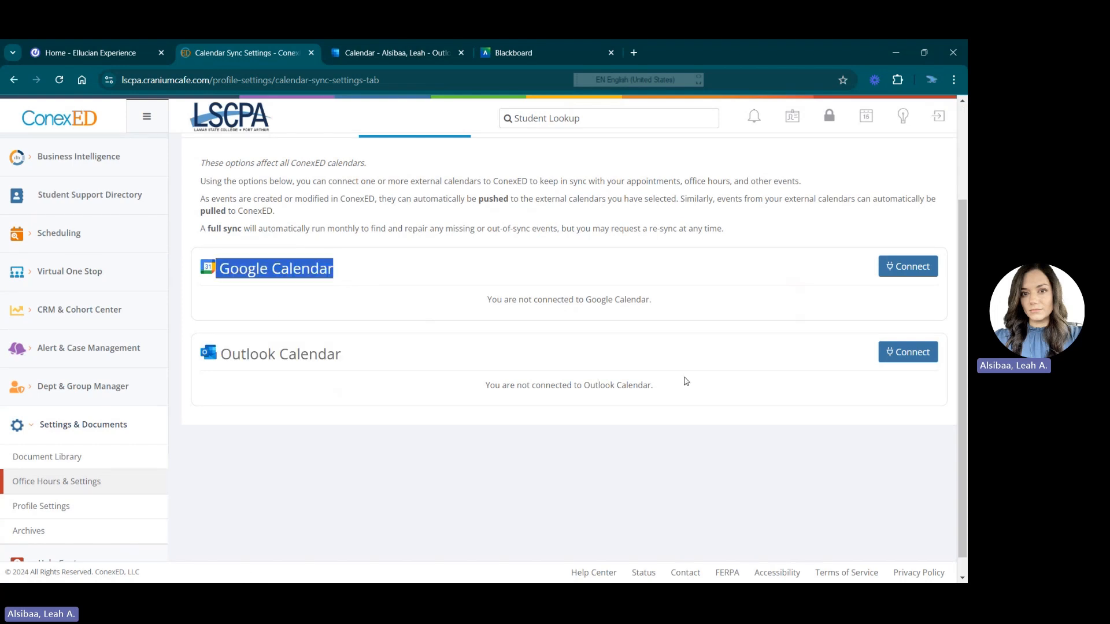
{"action": "mouse_move", "coordinate": [933, 360]}
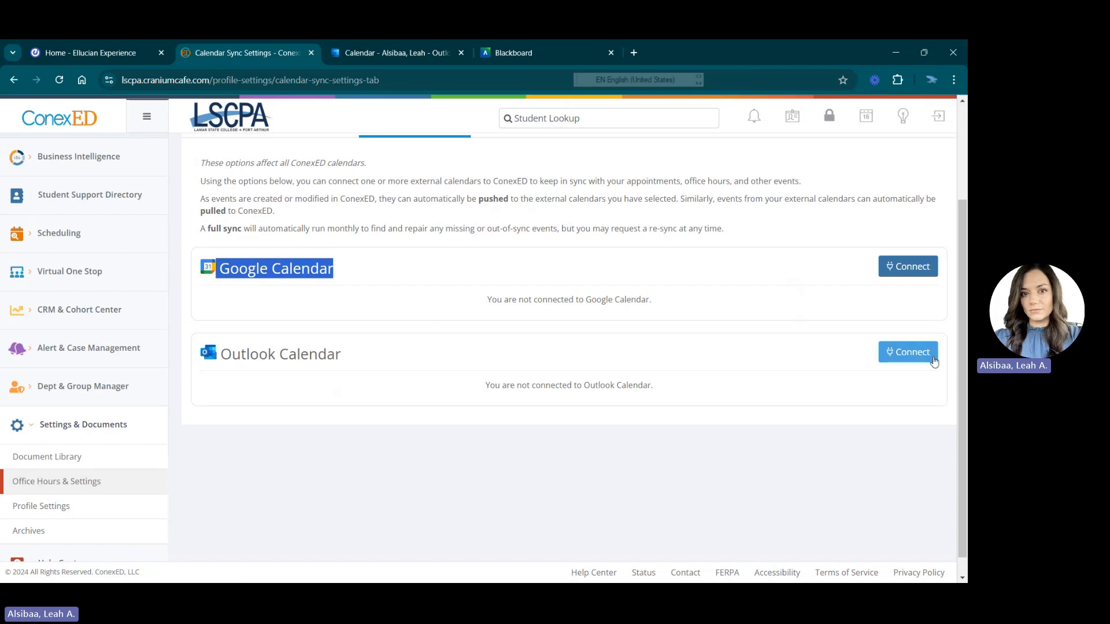
{"action": "left_click", "coordinate": [908, 352]}
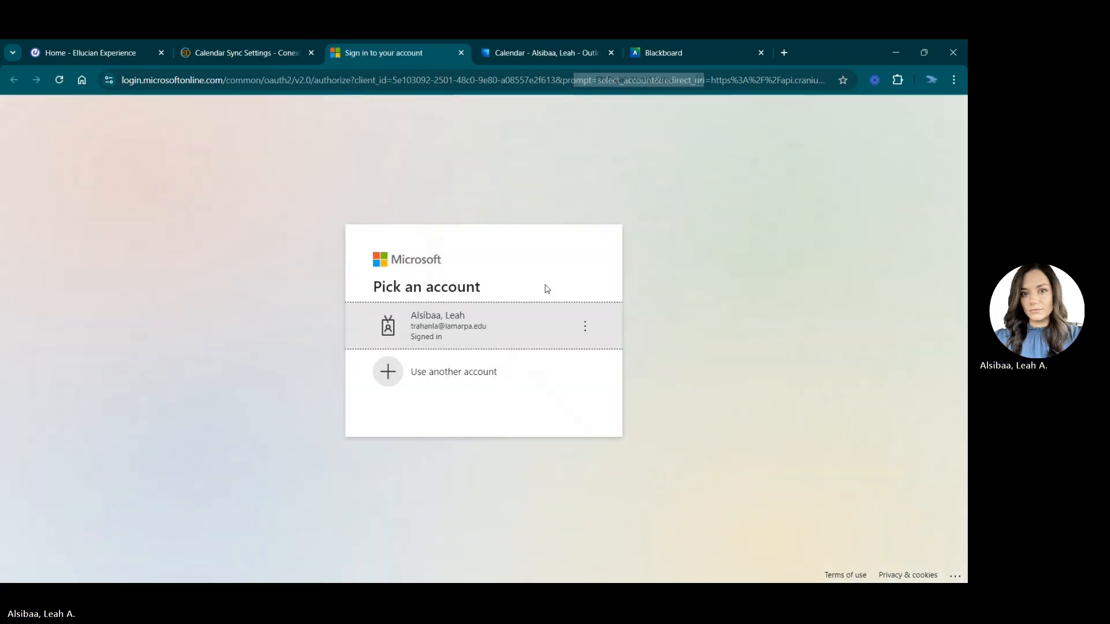
- Choose the signed-in Microsoft account and answer the Stay signed in prompt
{"action": "left_click", "coordinate": [448, 325]}
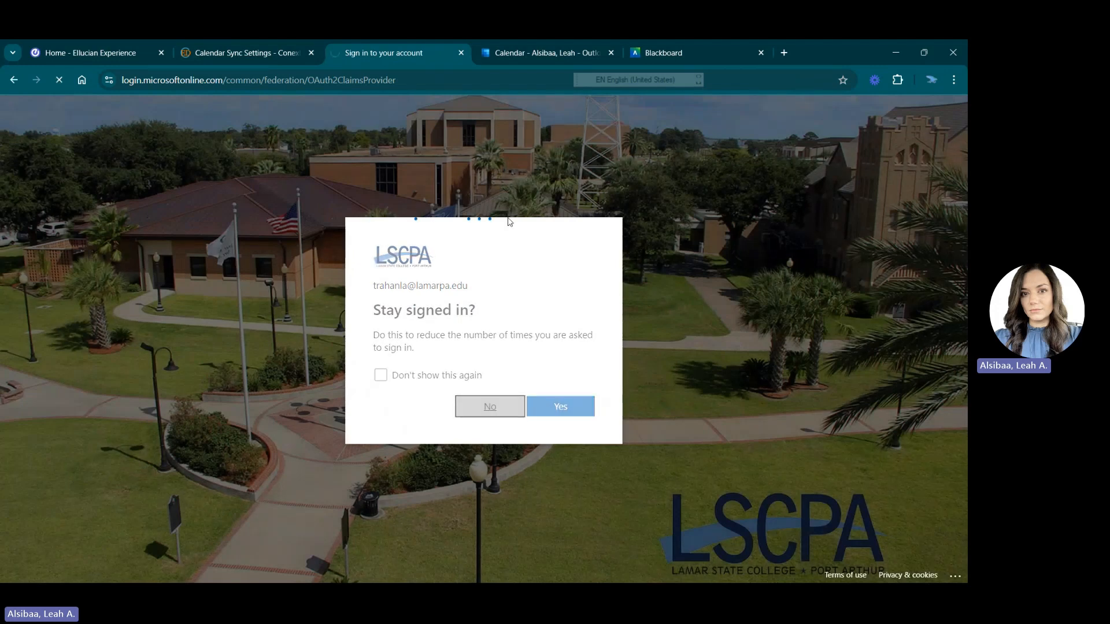
{"action": "left_click", "coordinate": [559, 406]}
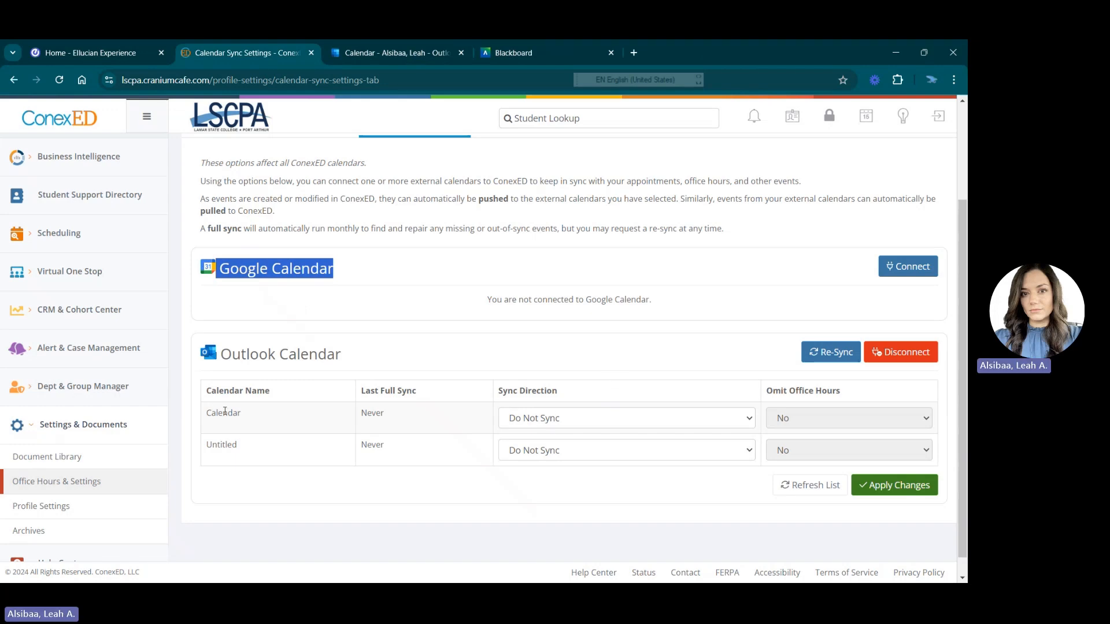
- Set the Outlook 'Calendar' calendar to Push & Pull with Omit Office Hours set to Yes
{"action": "double_click", "coordinate": [224, 413]}
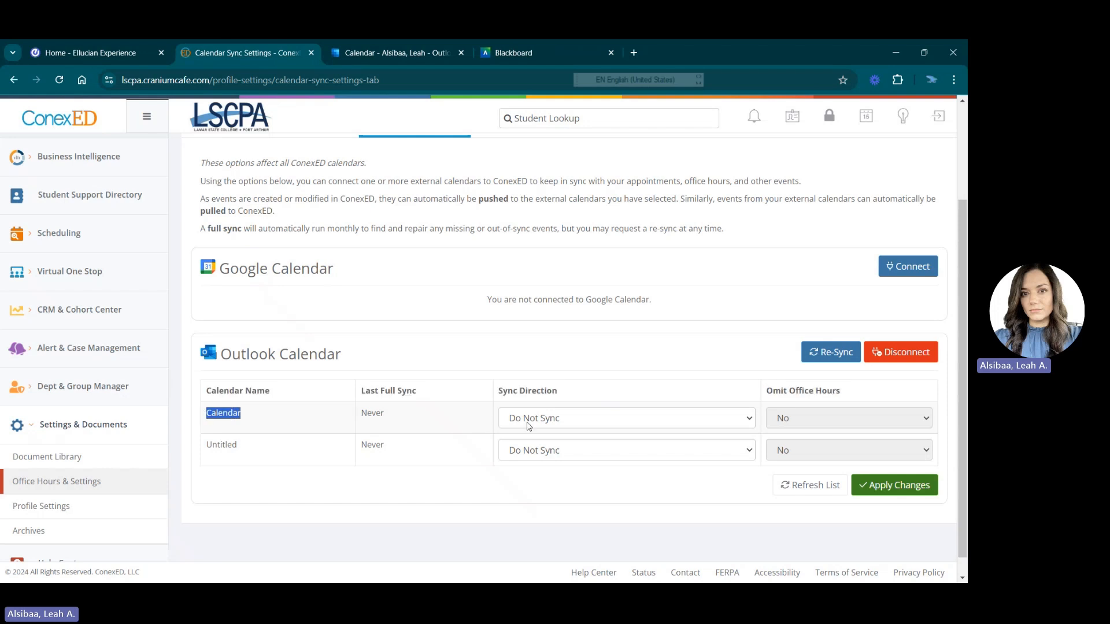
{"action": "left_click", "coordinate": [626, 418]}
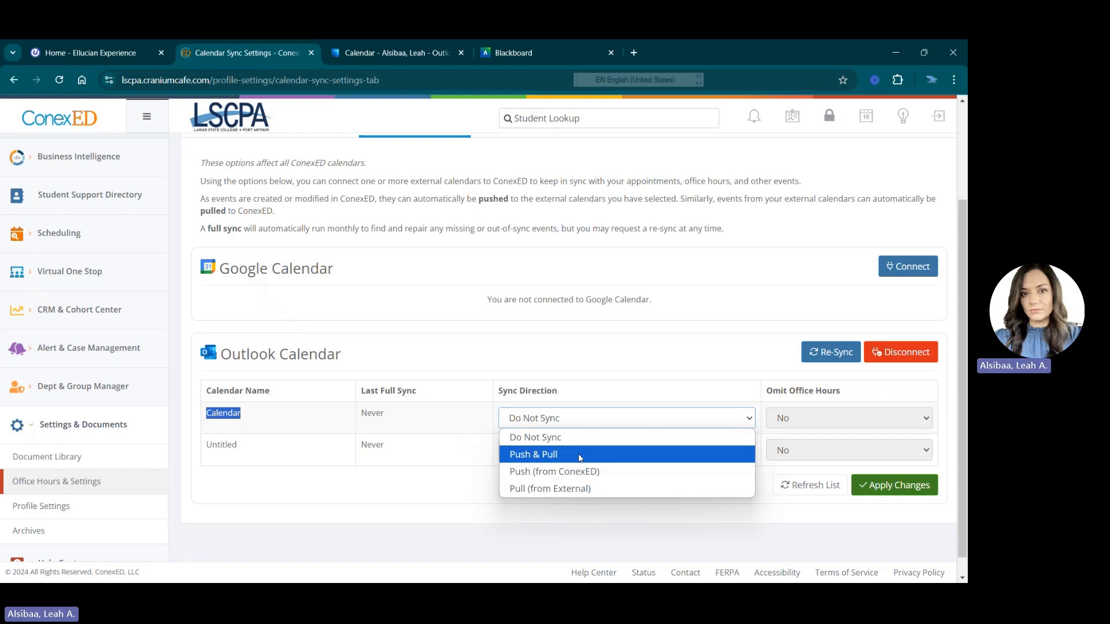
{"action": "left_click", "coordinate": [533, 453]}
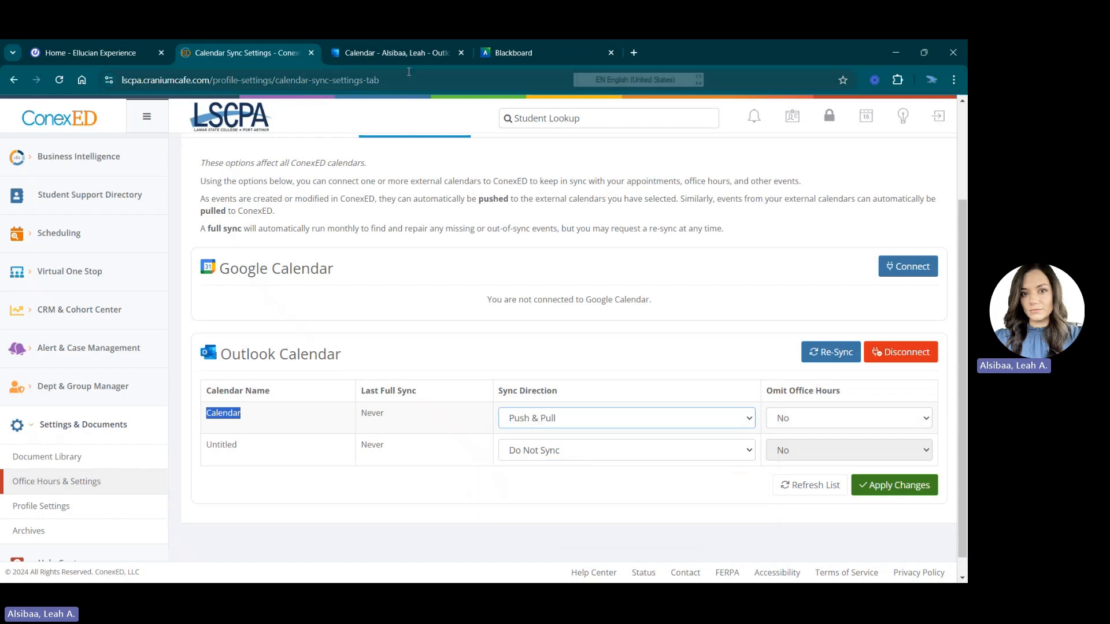
{"action": "mouse_move", "coordinate": [397, 53]}
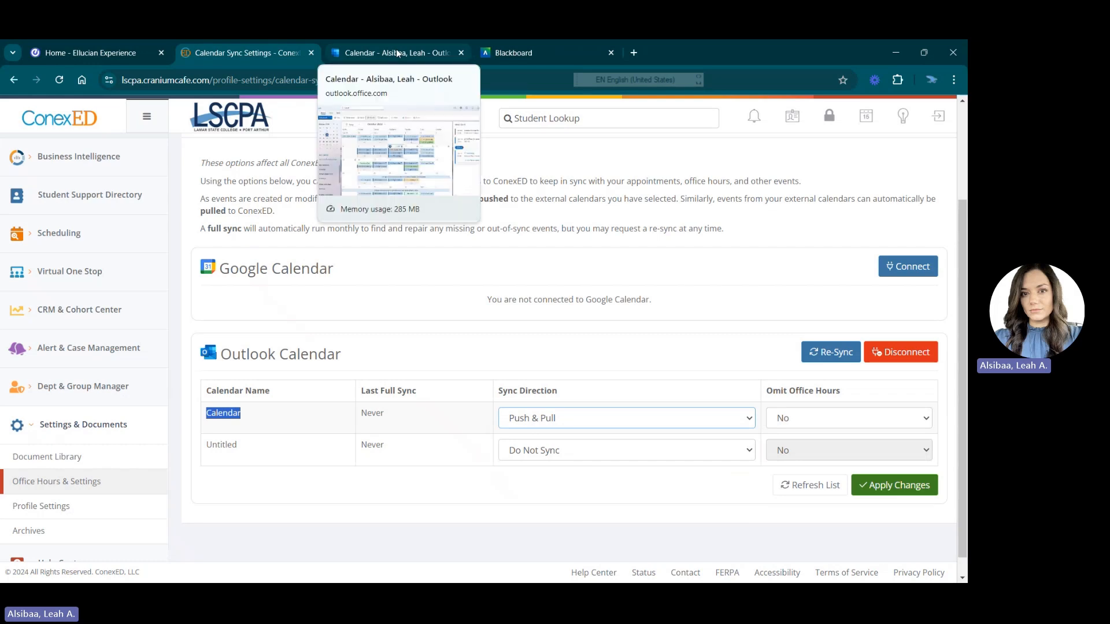
{"action": "mouse_move", "coordinate": [440, 410]}
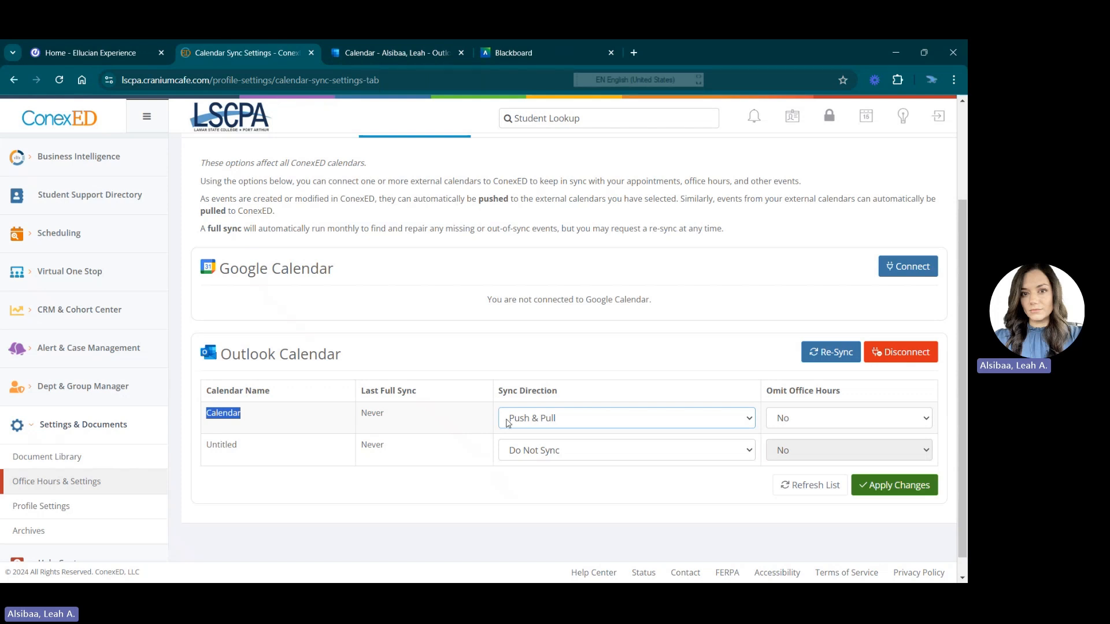
{"action": "mouse_move", "coordinate": [524, 414]}
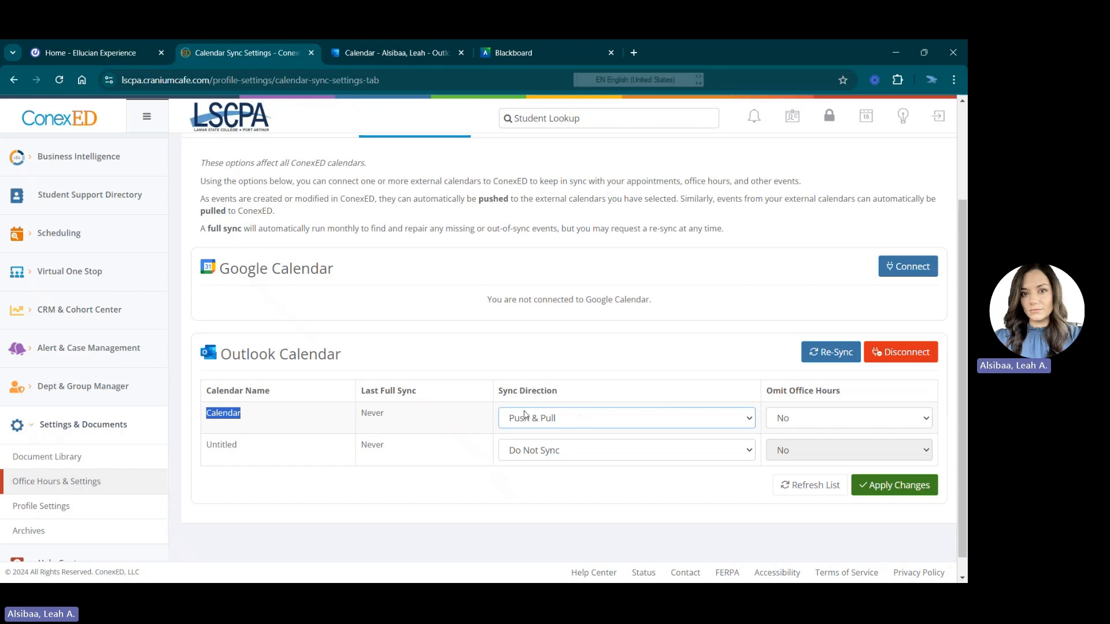
{"action": "mouse_move", "coordinate": [797, 387]}
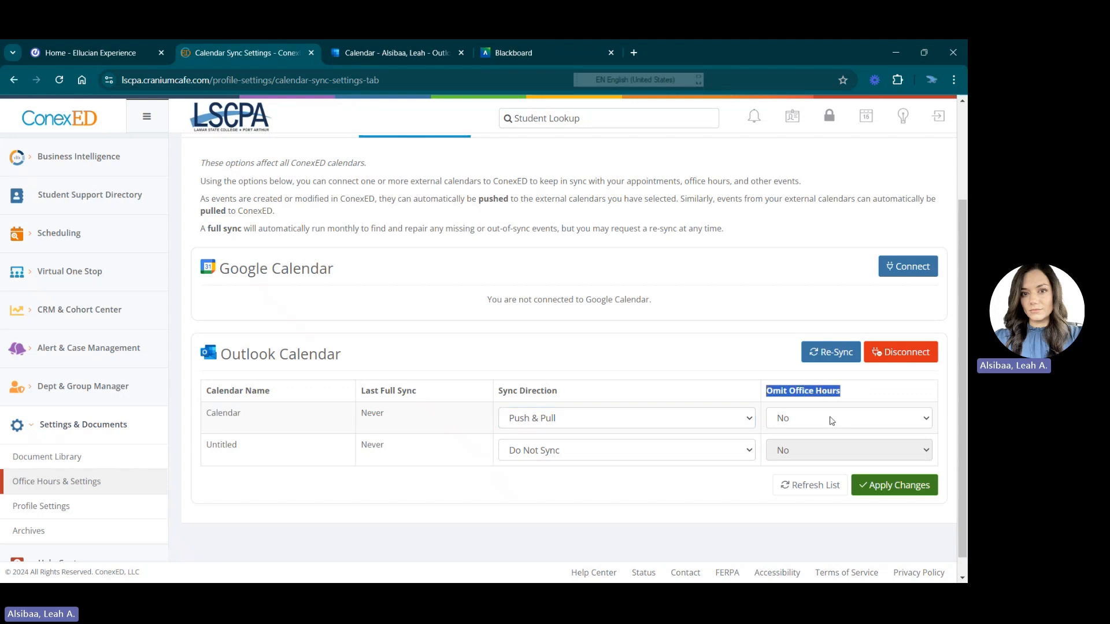
{"action": "left_click", "coordinate": [849, 417]}
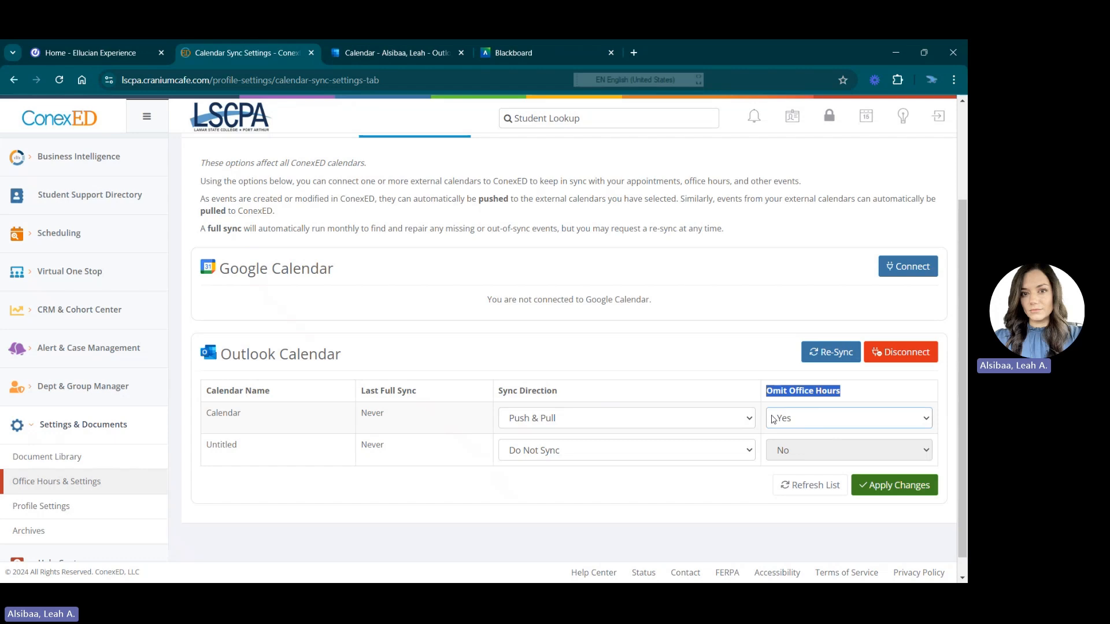
{"action": "left_click", "coordinate": [847, 418]}
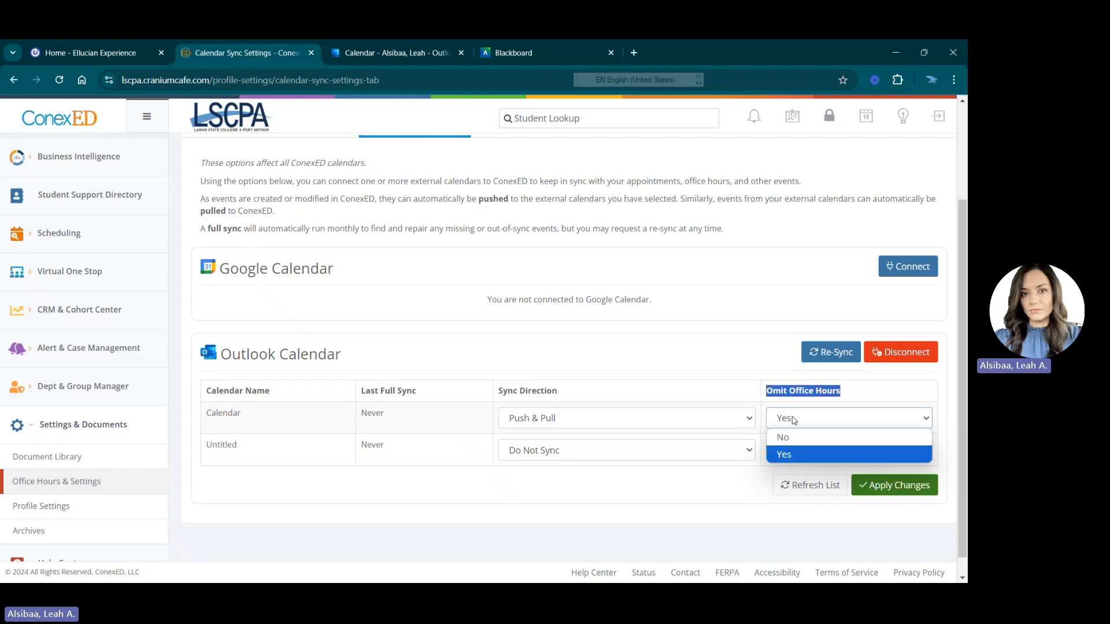
{"action": "left_click", "coordinate": [782, 437]}
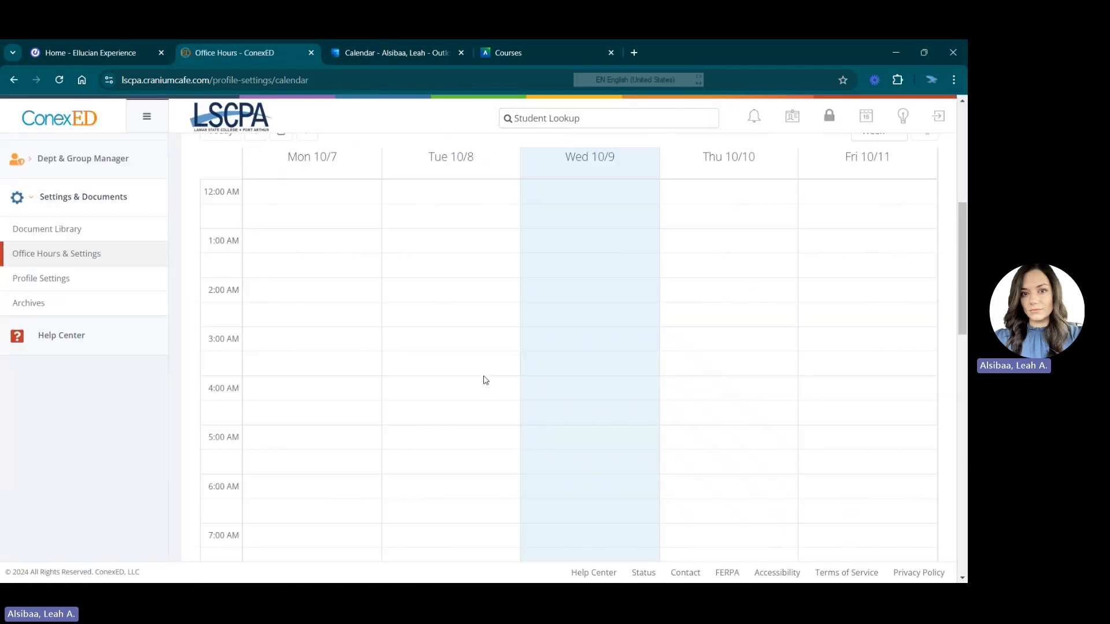
- Open Profile Settings to reach the Customize ConexED Card page
{"action": "scroll", "scroll_direction": "down", "scroll_amount": 3}
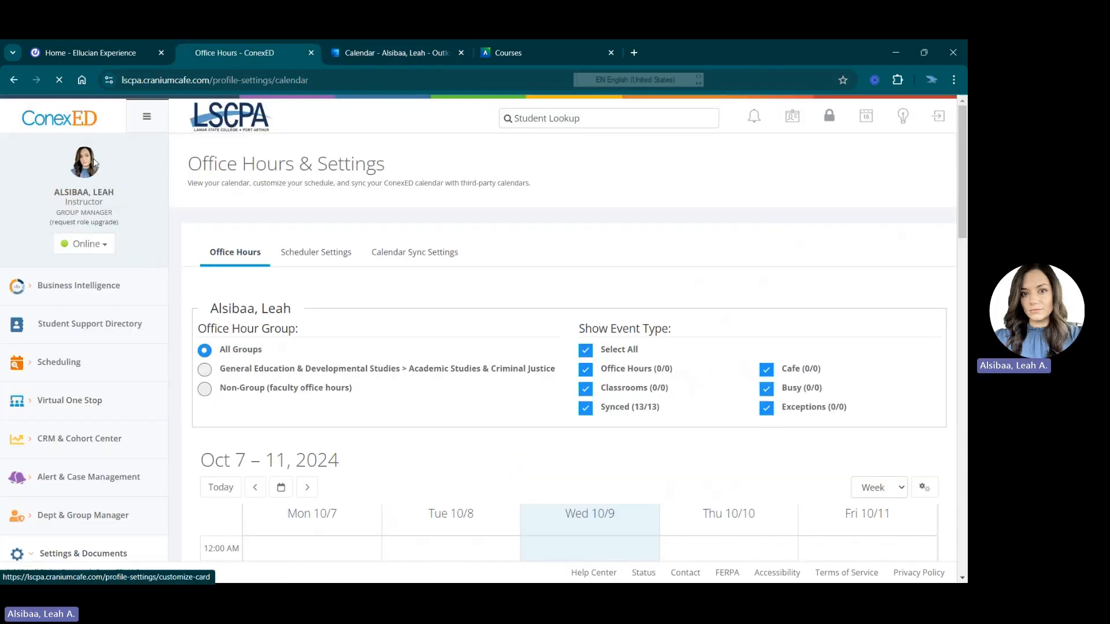
{"action": "left_click", "coordinate": [83, 161]}
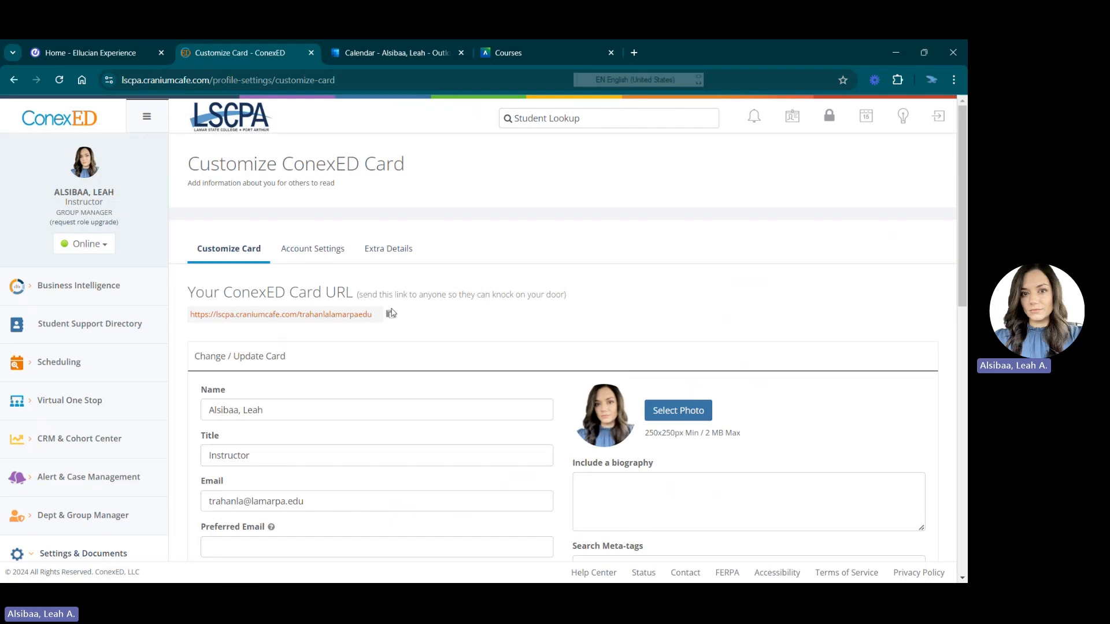
- Scroll to the ConexED Card Webpage Embed Code and copy it
{"action": "left_click", "coordinate": [390, 314]}
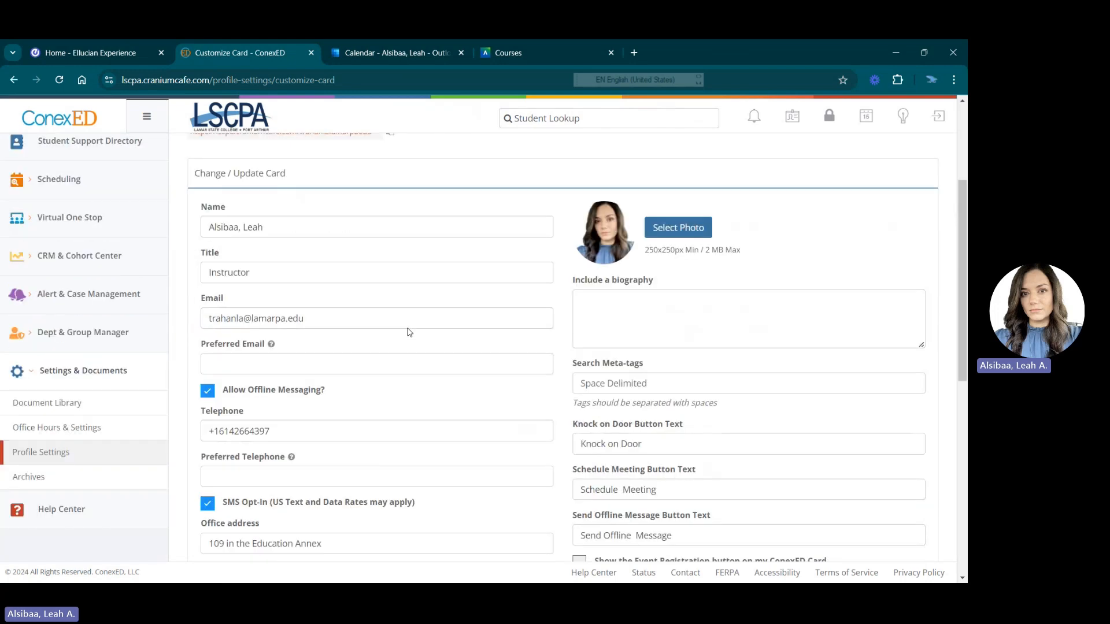
{"action": "scroll", "scroll_direction": "down", "scroll_amount": 3}
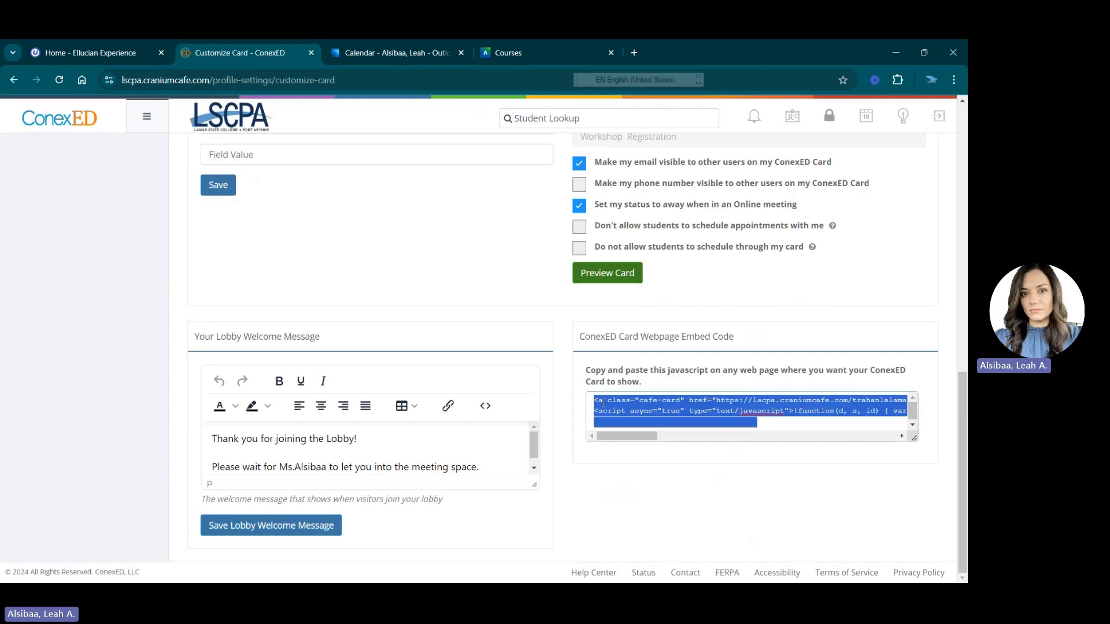
{"action": "right_click", "coordinate": [750, 411]}
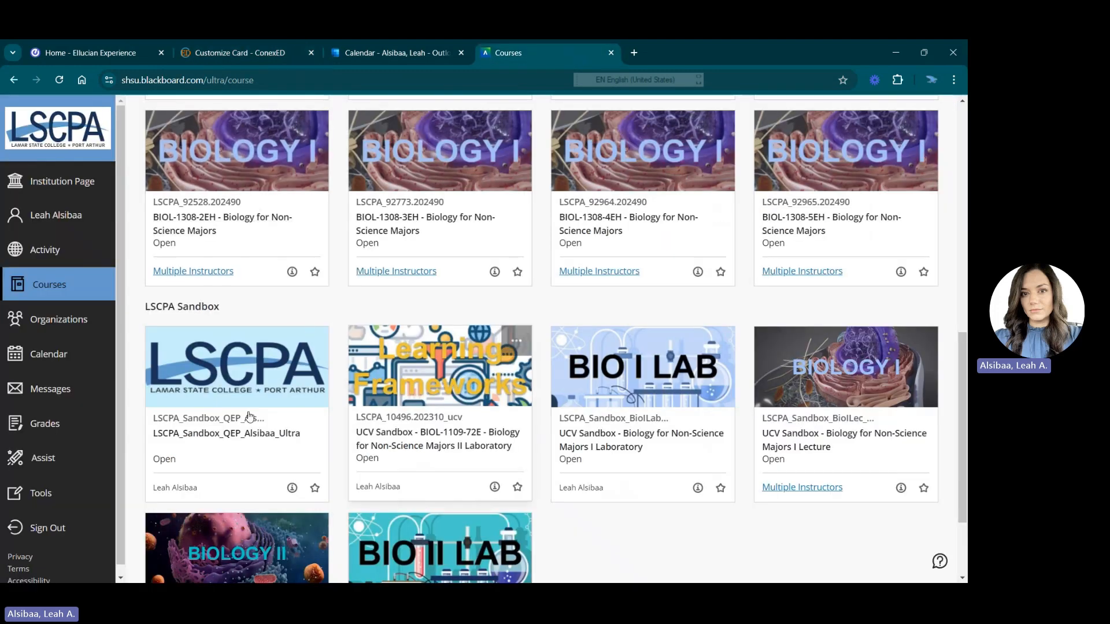
- Open the 'What is the QEP?' document in LSCPA_Sandbox_QEP_Alsibaa_Ultra's Welcome to the QEP module
{"action": "left_click", "coordinate": [226, 432]}
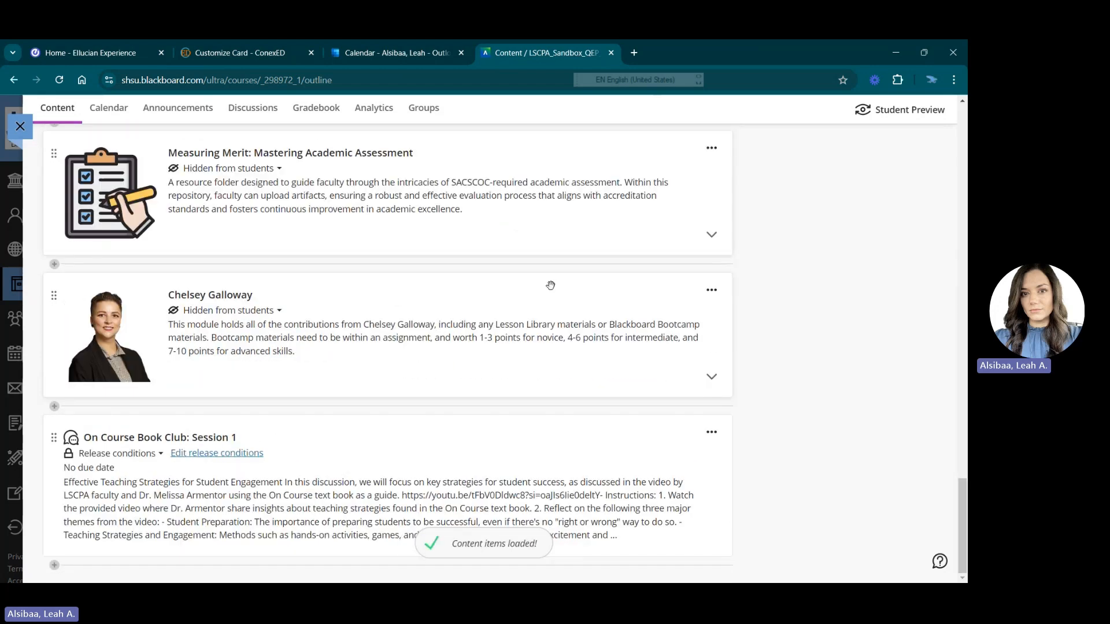
{"action": "scroll", "scroll_direction": "down", "scroll_amount": 3}
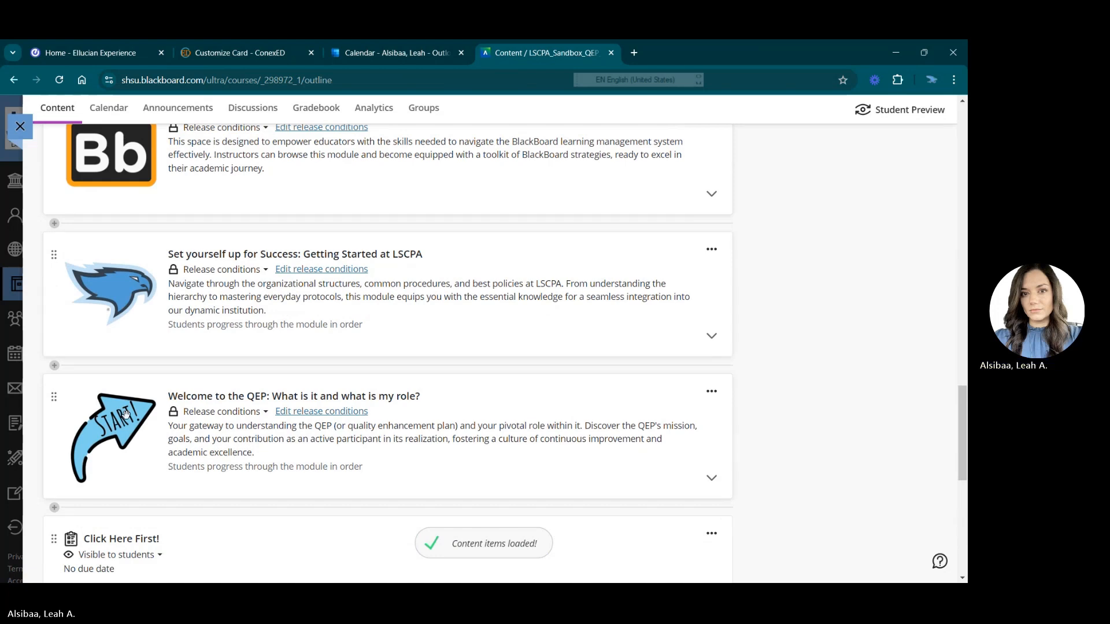
{"action": "left_click", "coordinate": [711, 478]}
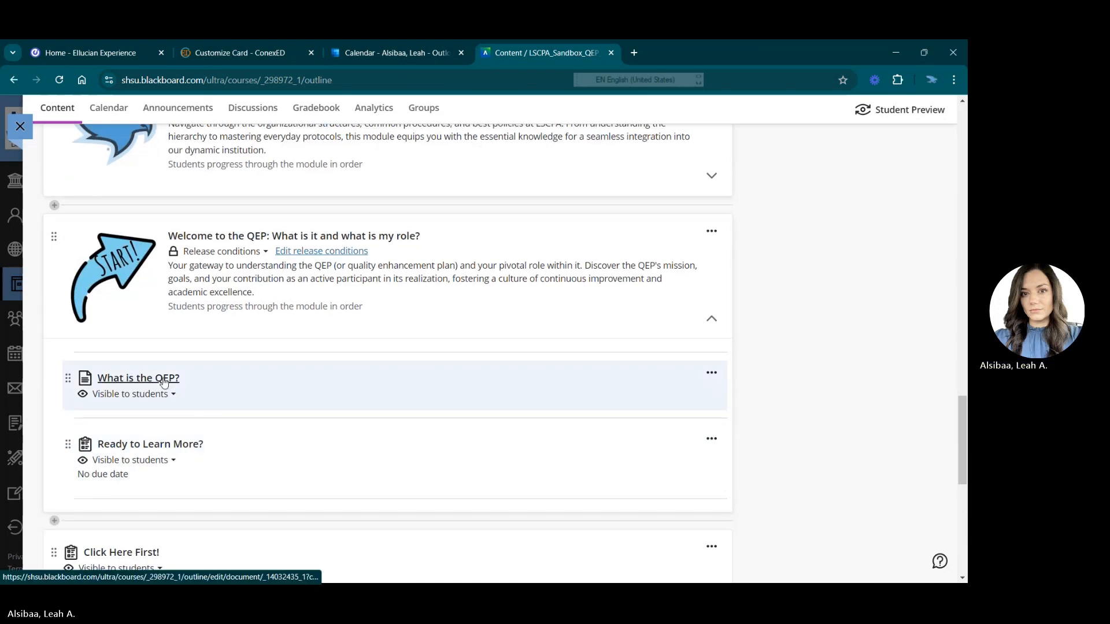
{"action": "left_click", "coordinate": [138, 378]}
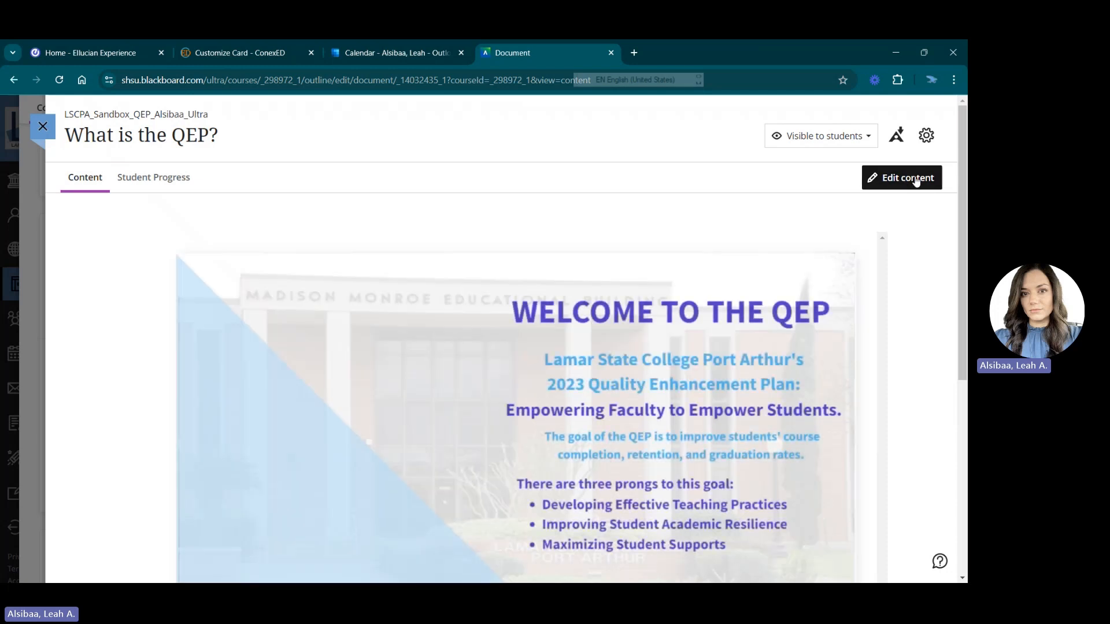
- Paste the ConexED card embed code into a new HTML block above the QEP flyer
{"action": "left_click", "coordinate": [901, 178]}
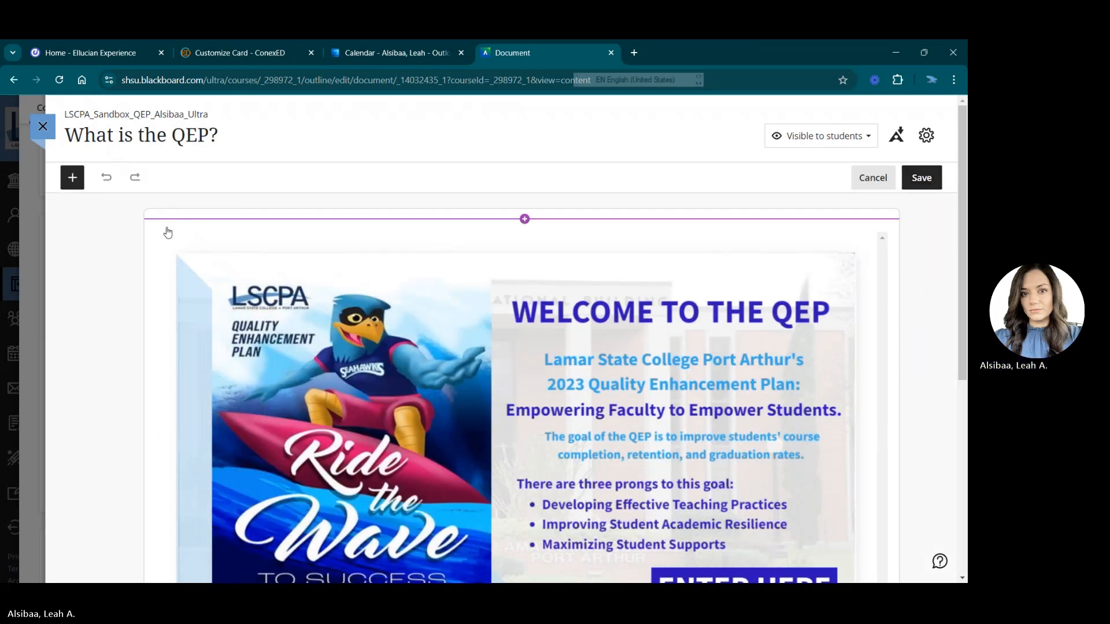
{"action": "left_click", "coordinate": [524, 218]}
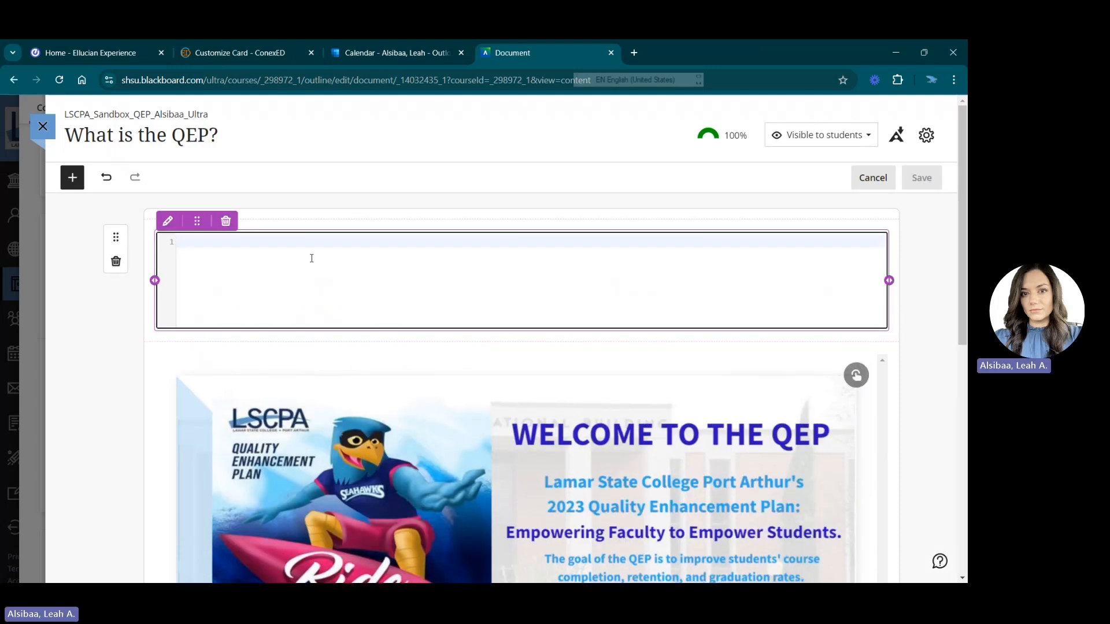
{"action": "right_click", "coordinate": [312, 258]}
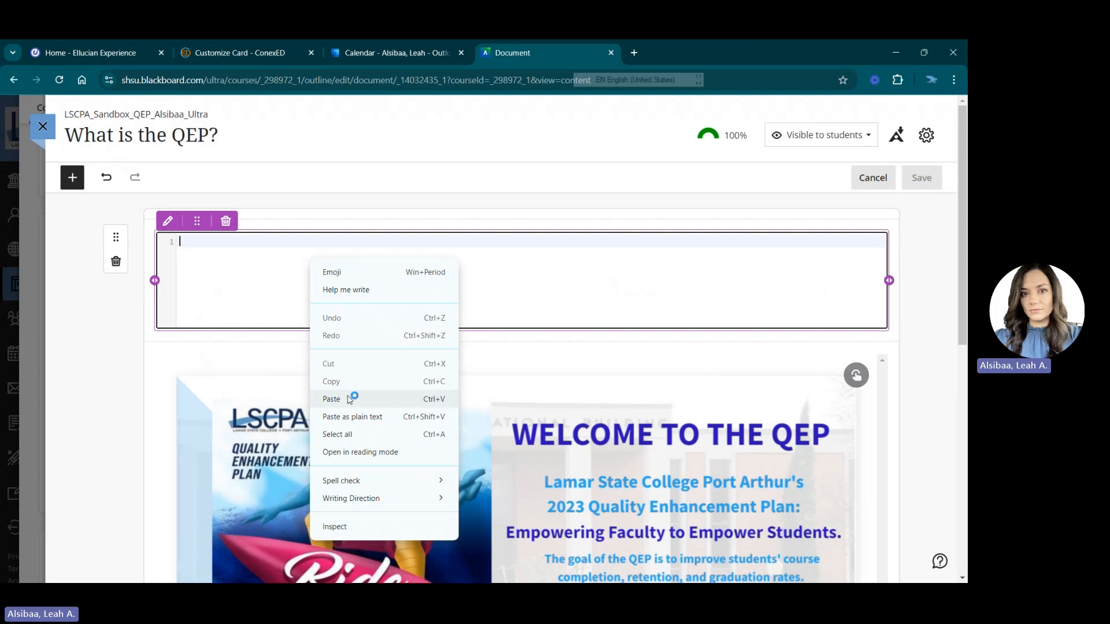
{"action": "left_click", "coordinate": [330, 399]}
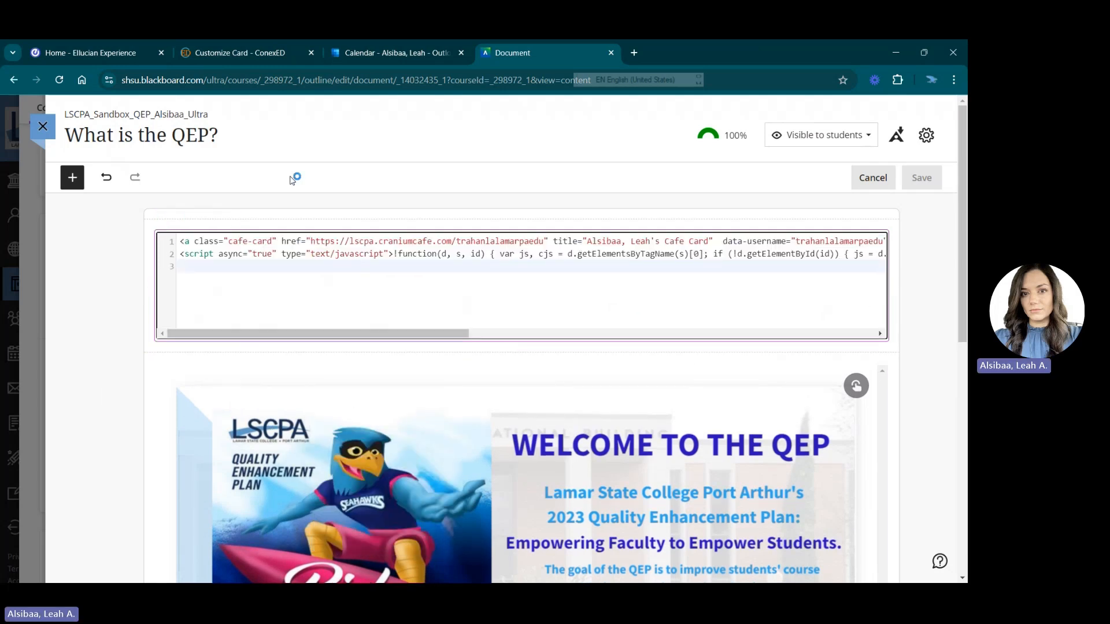